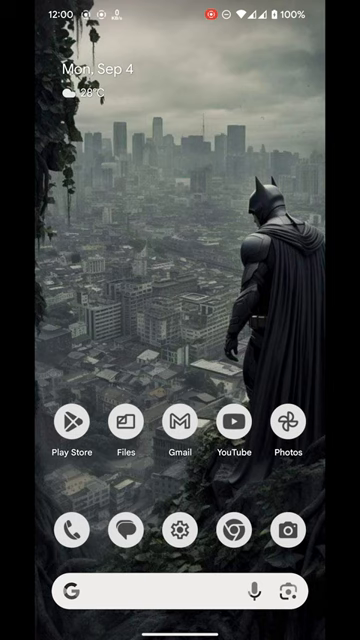
# Search the launcher for "mt manager" to find the MT Manager app.
pyautogui.click(72, 420)
pyautogui.write('mt')
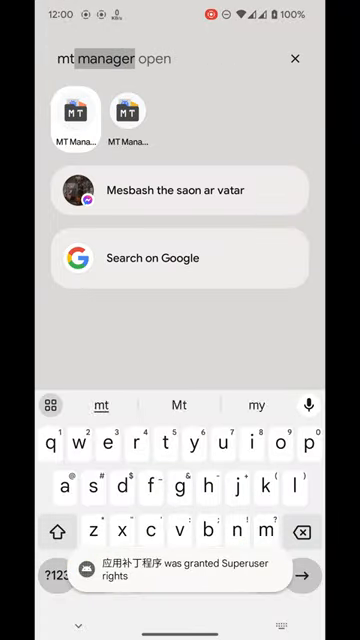
# Launch MT Manager and browse to MT2/apks inside ChatGPT_1.0.0039_apks_signed.apk.
pyautogui.click(68, 116)
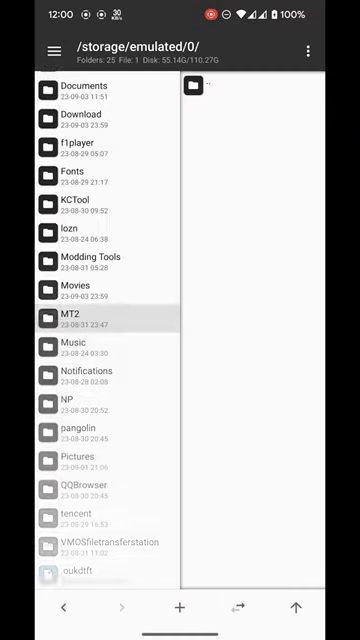
pyautogui.click(52, 48)
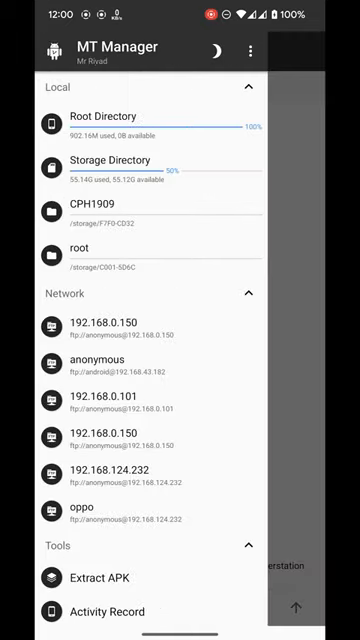
pyautogui.click(96, 578)
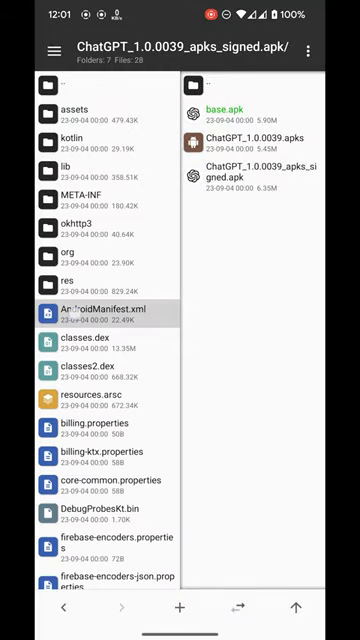
# Load classes.dex in Dex Editor plus and search smali for "pair" to reach the Pairip Application class.
pyautogui.click(104, 310)
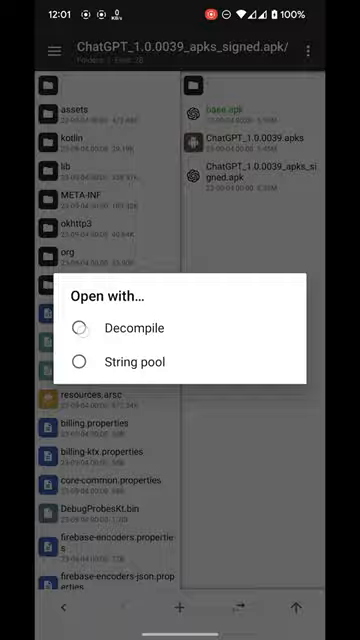
pyautogui.click(132, 328)
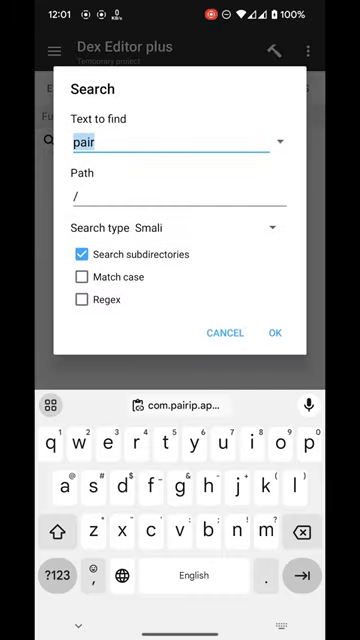
pyautogui.click(276, 332)
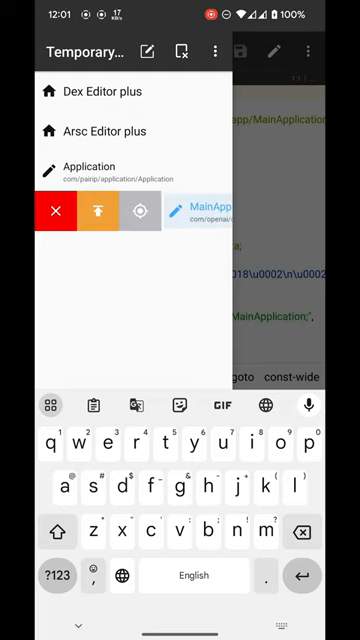
# Replace the manifest application name with com.openai.chatgpt.app.MainApplication, save and update the APK with auto-sign.
pyautogui.click(96, 90)
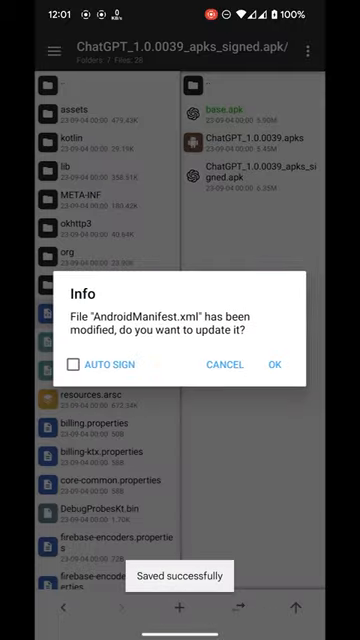
pyautogui.click(276, 364)
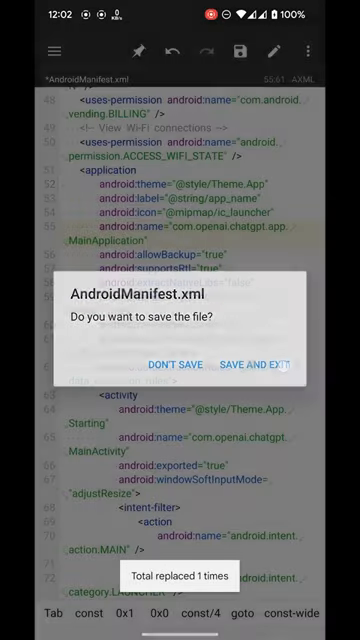
pyautogui.click(264, 360)
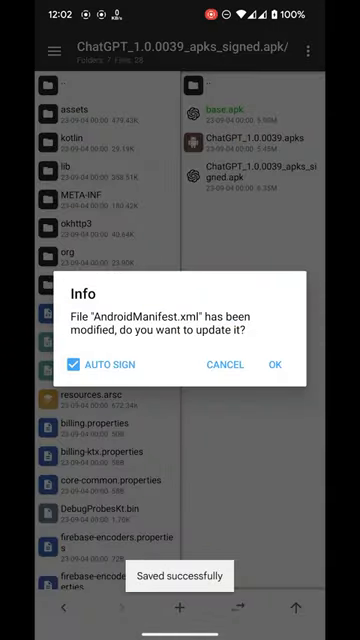
pyautogui.click(278, 364)
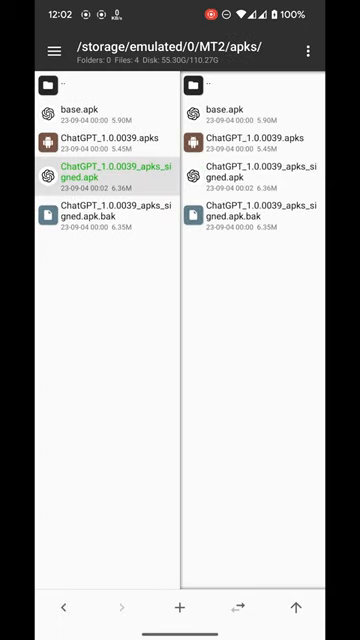
# Leave MT Manager for Apkanalyzer+ browsing internal storage.
pyautogui.click(96, 172)
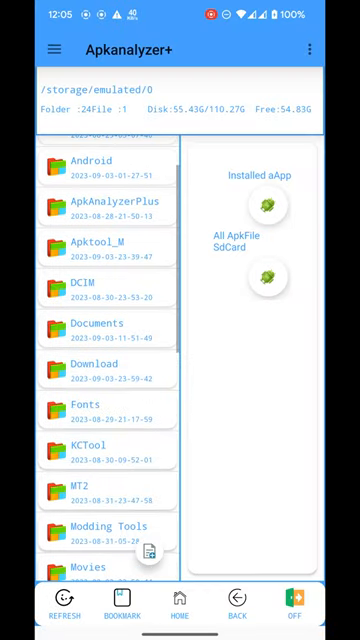
# Patch the signed_opt APK's entries with base.apk's old CRC32 values via ApkEditEntry.
pyautogui.click(80, 472)
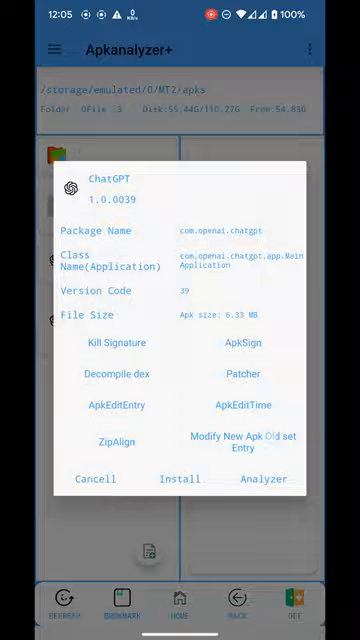
pyautogui.click(96, 480)
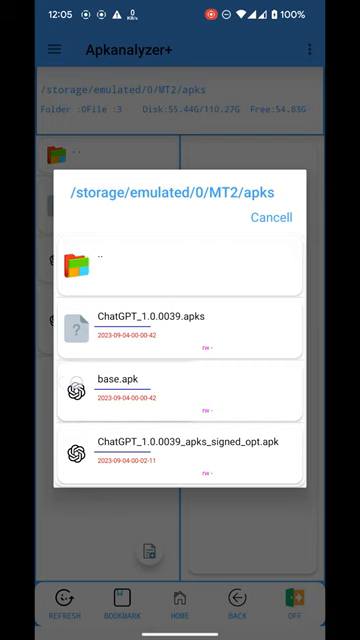
pyautogui.click(180, 452)
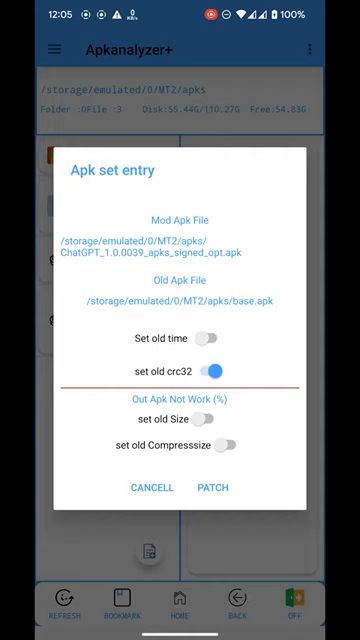
pyautogui.click(216, 488)
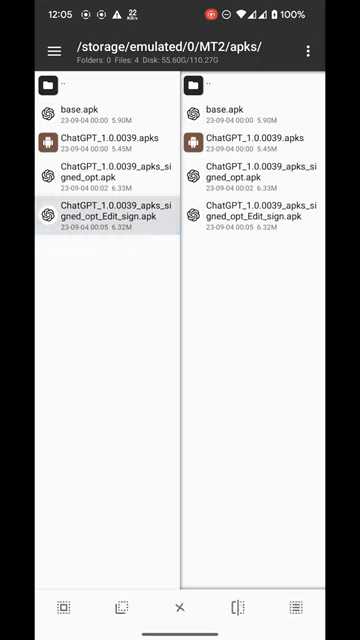
# Rename the Edit_sign APK to Bypassed.apk and start installing it on the device.
pyautogui.click(90, 208)
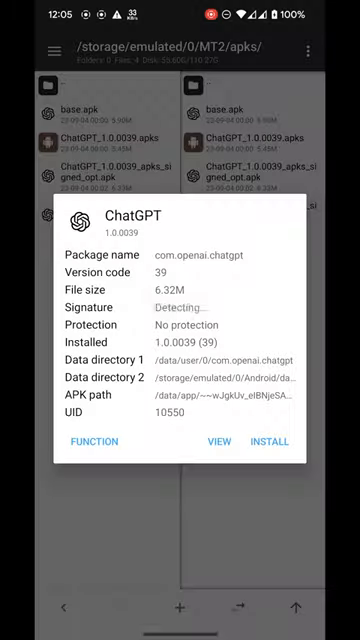
pyautogui.click(96, 440)
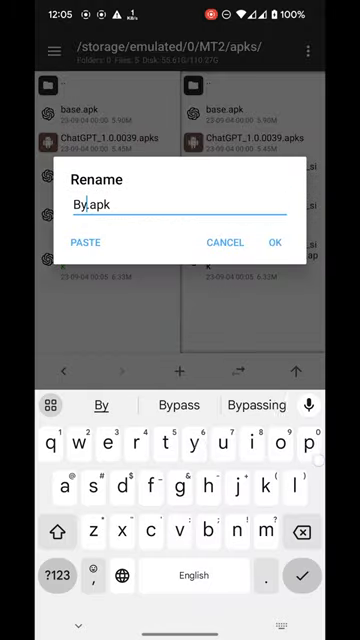
pyautogui.write('p')
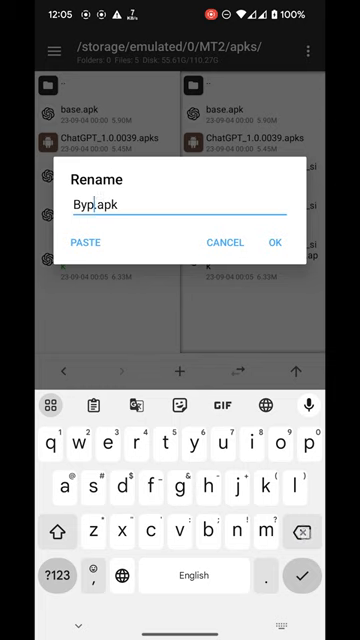
pyautogui.write('asse')
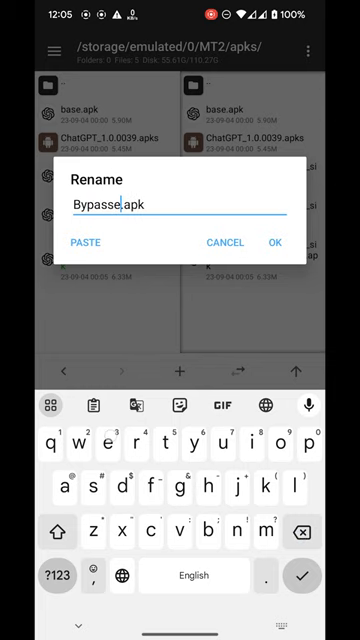
pyautogui.click(276, 244)
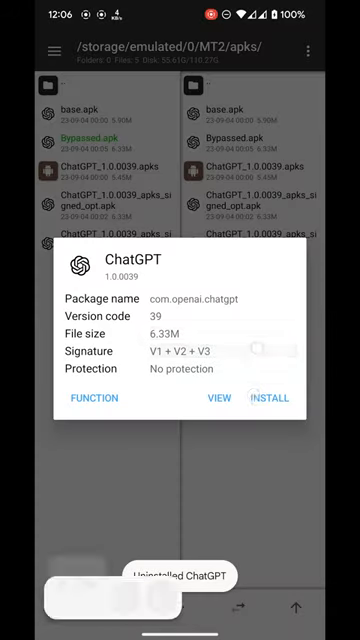
pyautogui.click(268, 398)
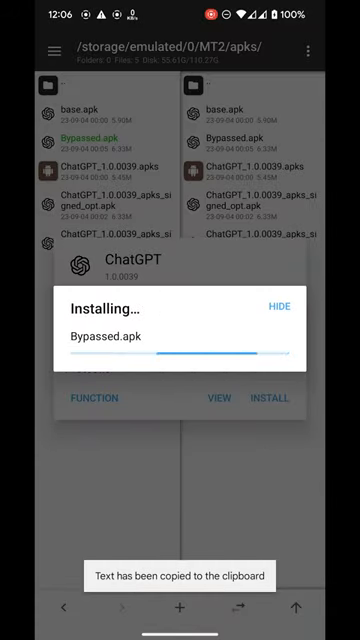